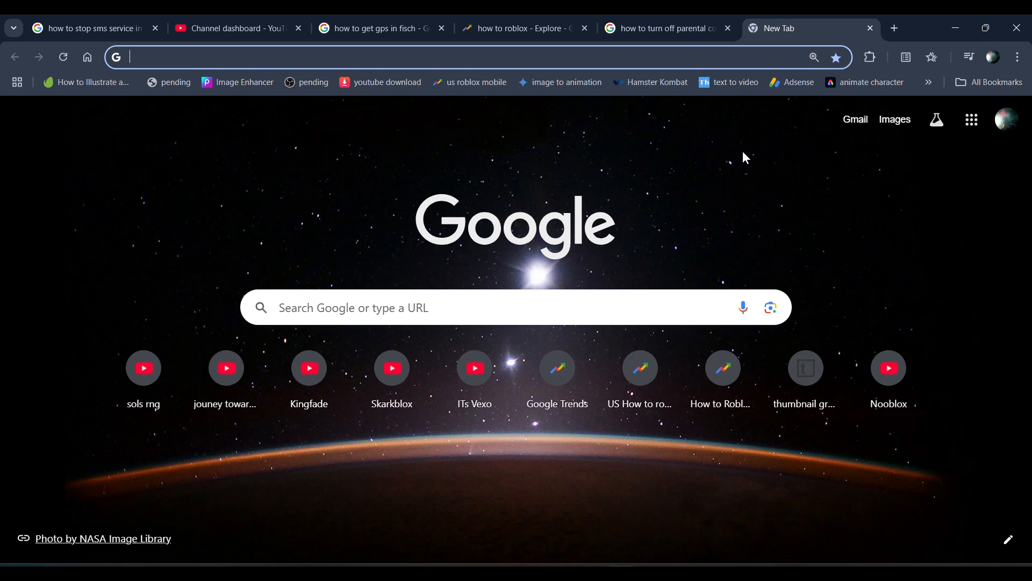
{"action": "mouse_move", "coordinate": [357, 172]}
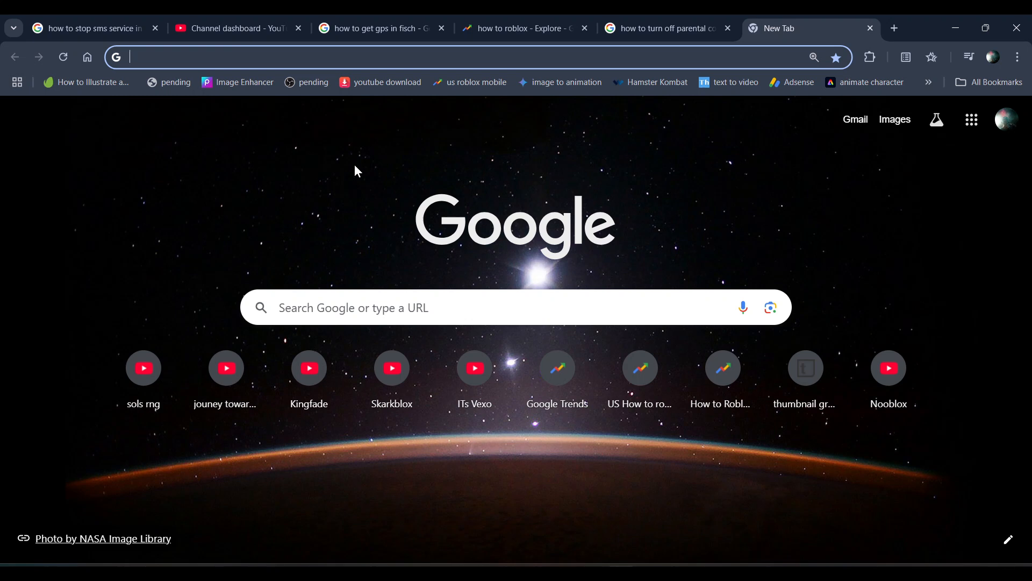
Navigate to the Roblox website by entering 'roblox' in the address bar
{"action": "left_click", "coordinate": [462, 57]}
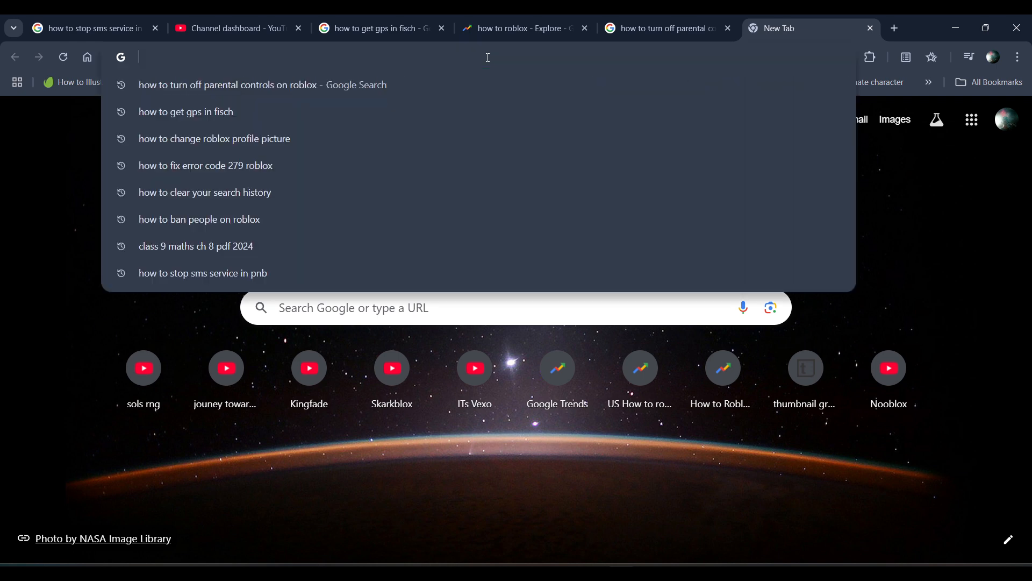
{"action": "type", "text": "roblox"}
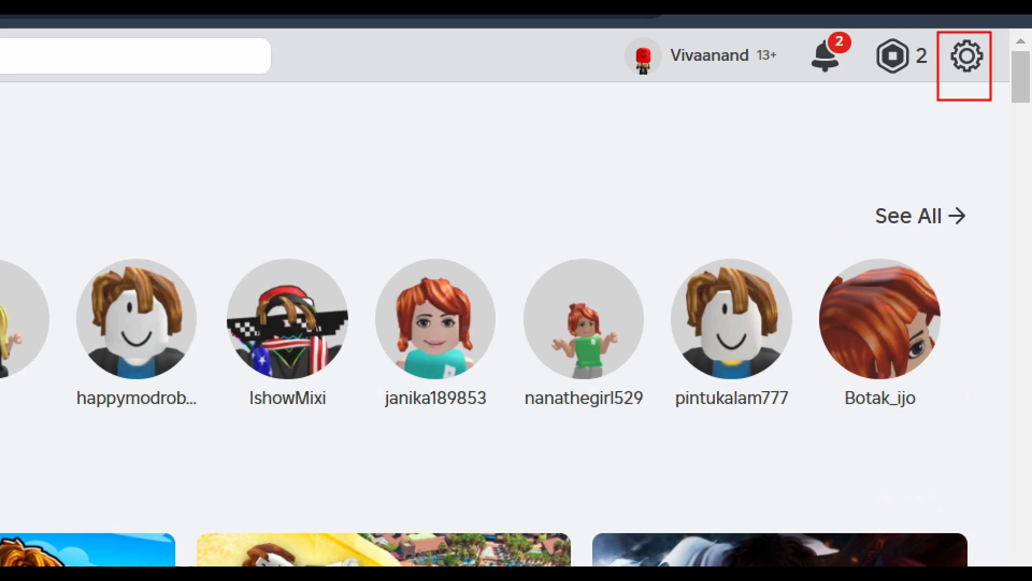
Reach the account Settings page through the gear menu
{"action": "left_click", "coordinate": [989, 71]}
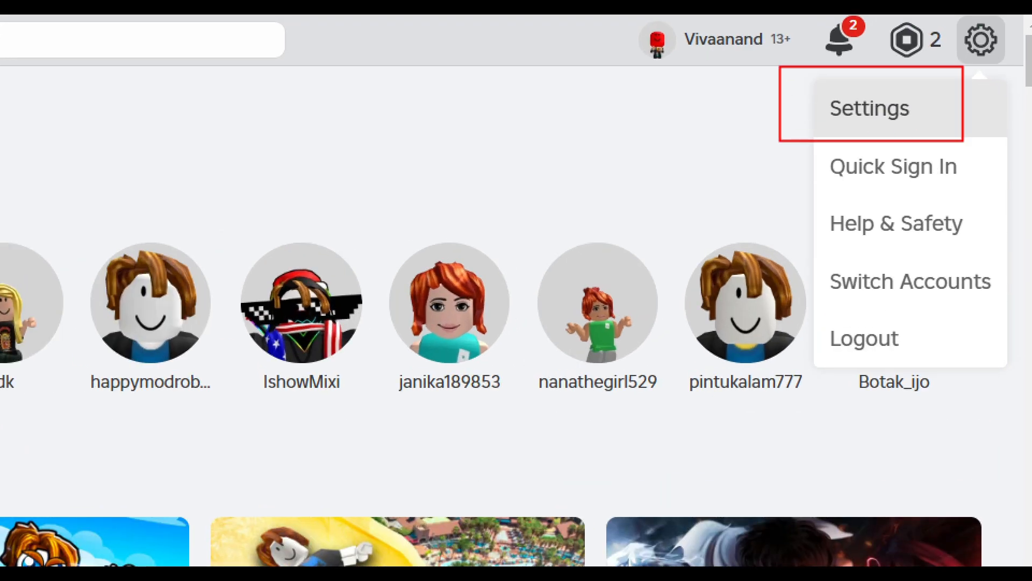
{"action": "left_click", "coordinate": [869, 107]}
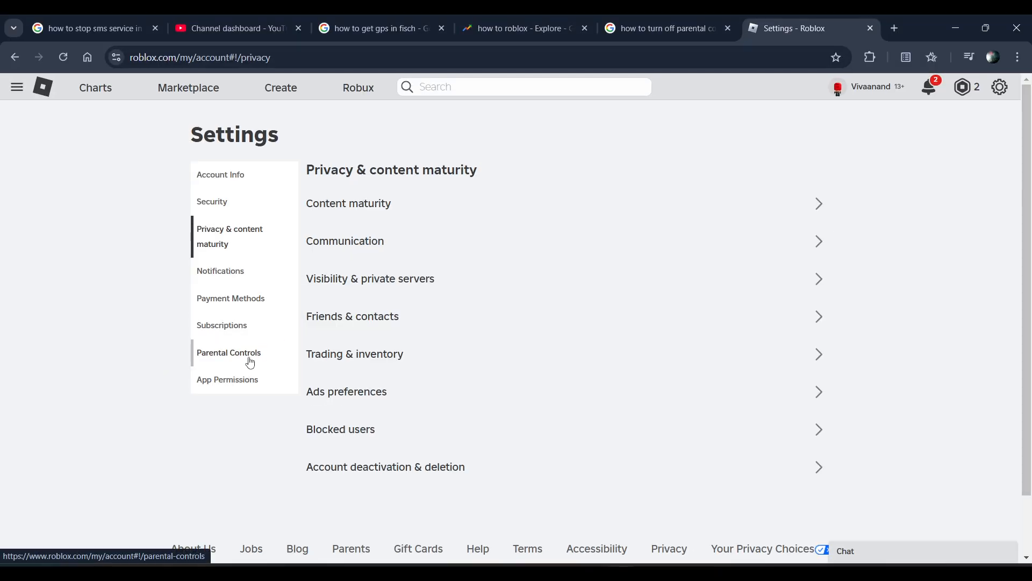
Enter Parental Controls and start editing the linked child account's profile
{"action": "left_click", "coordinate": [228, 352]}
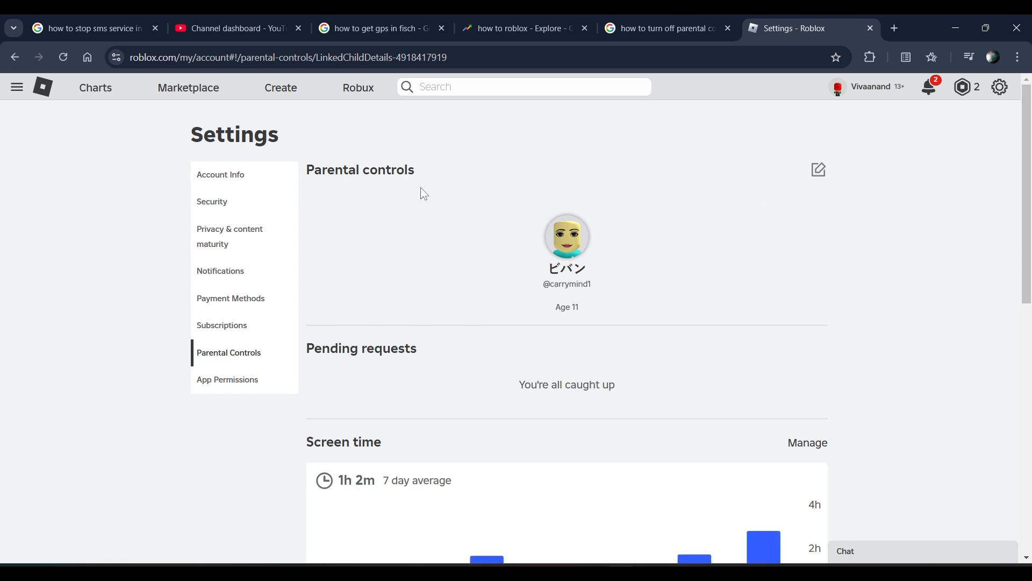
{"action": "mouse_move", "coordinate": [567, 233]}
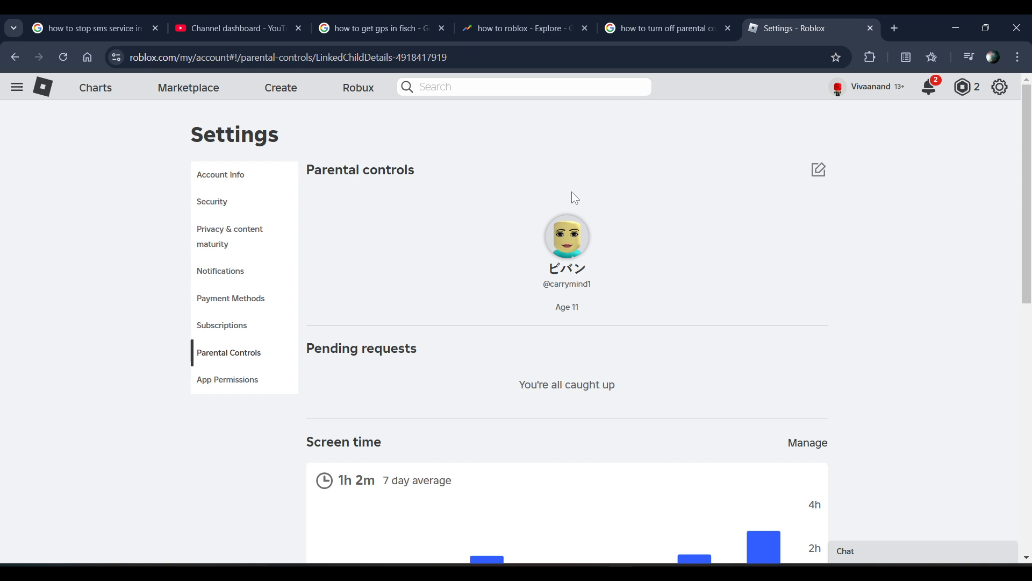
{"action": "left_click", "coordinate": [817, 169]}
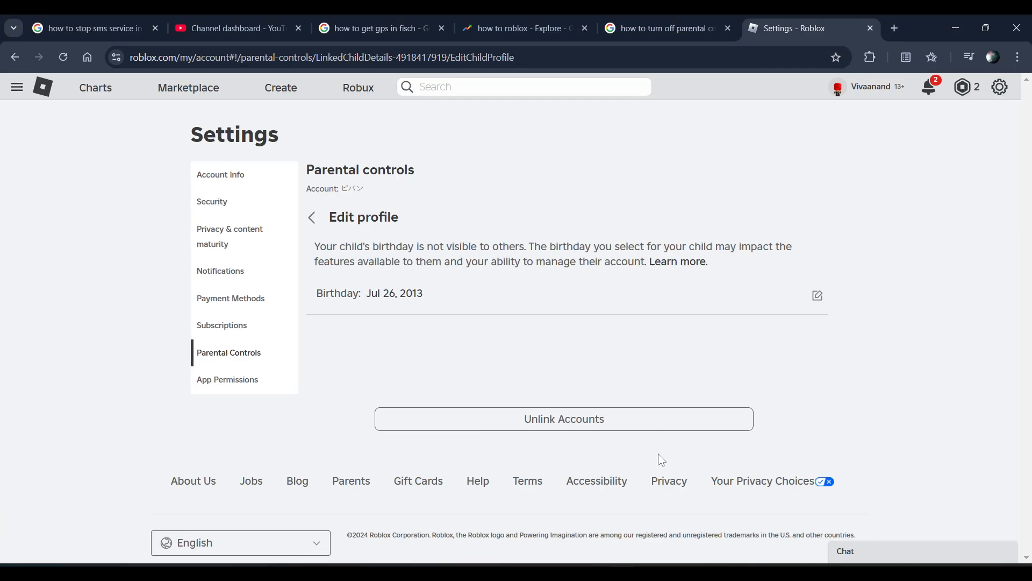
Unlink the child account and confirm it in the prompt, removing parental controls
{"action": "left_click", "coordinate": [563, 419]}
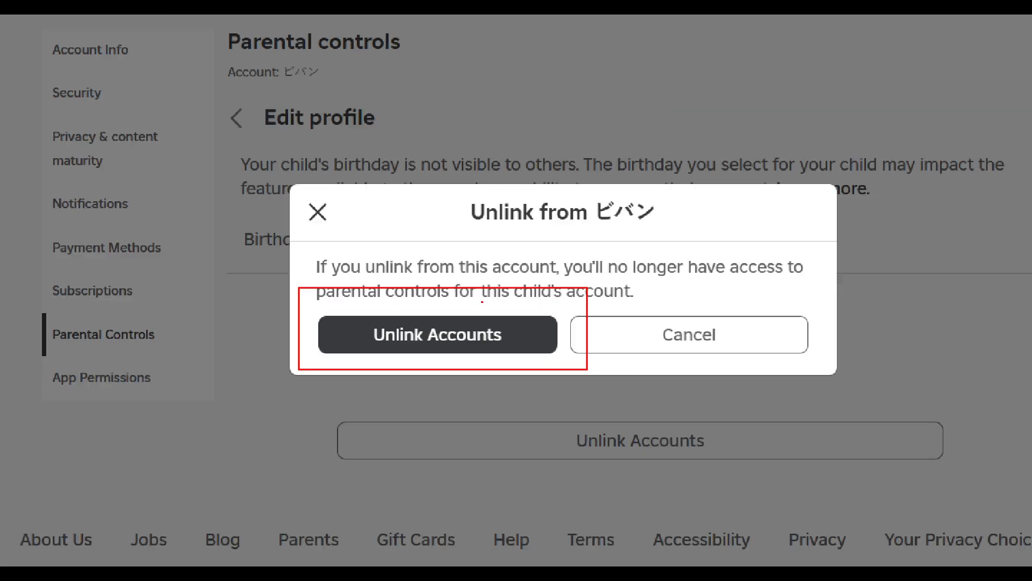
{"action": "left_click", "coordinate": [689, 335]}
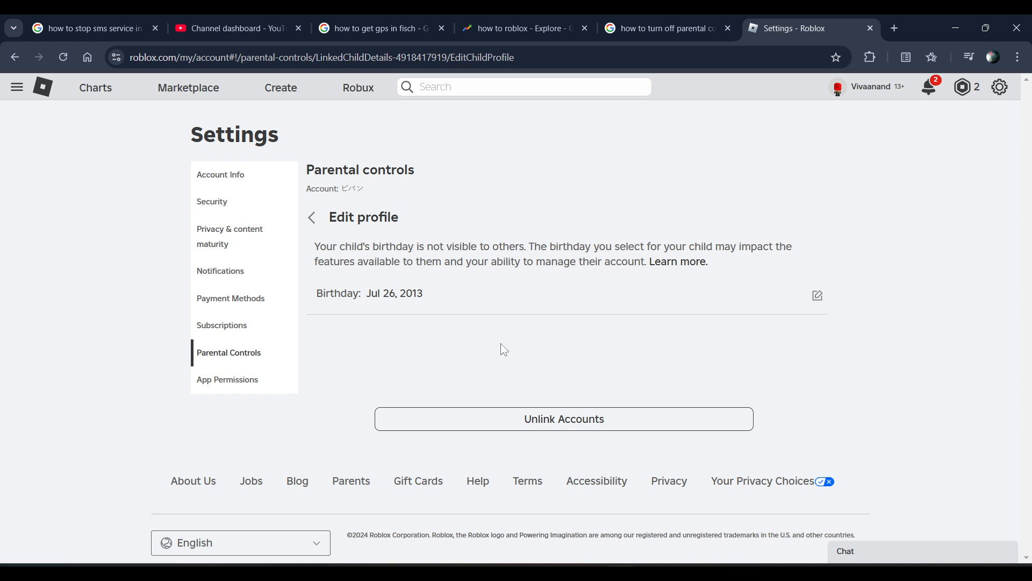
{"action": "mouse_move", "coordinate": [439, 295]}
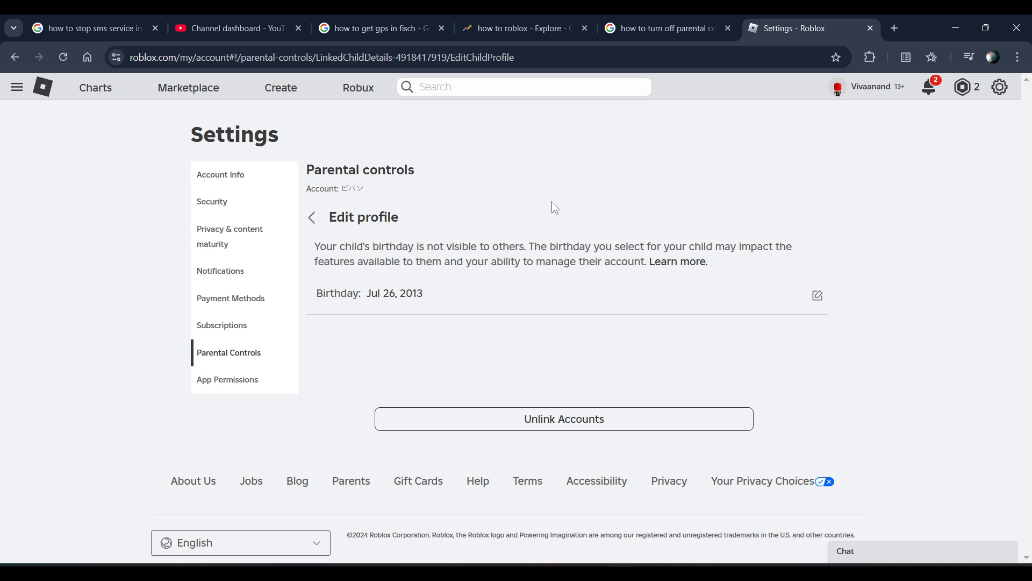
{"action": "mouse_move", "coordinate": [202, 116]}
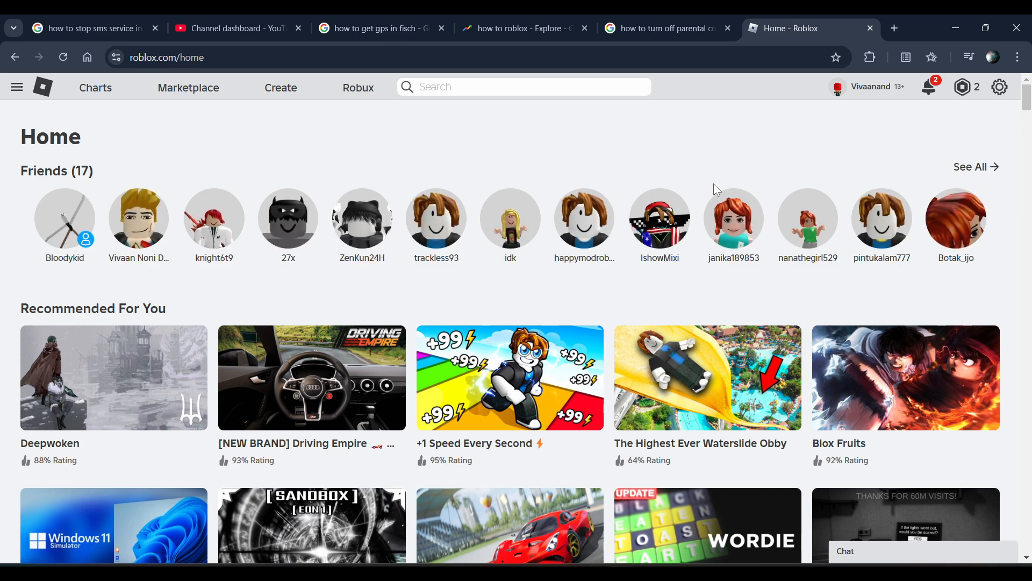
{"action": "mouse_move", "coordinate": [597, 166]}
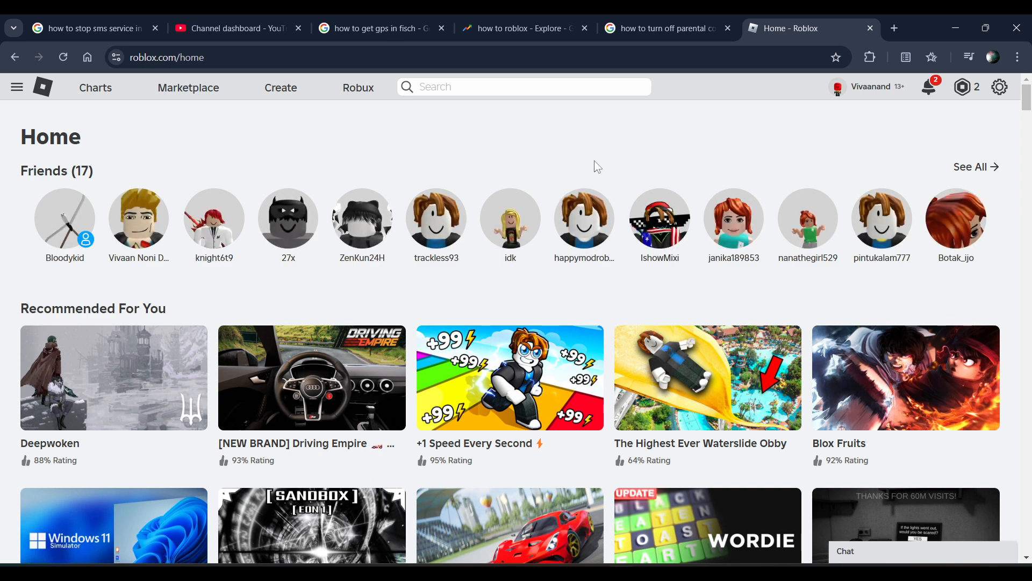
{"action": "scroll", "scroll_direction": "down", "scroll_amount": 3}
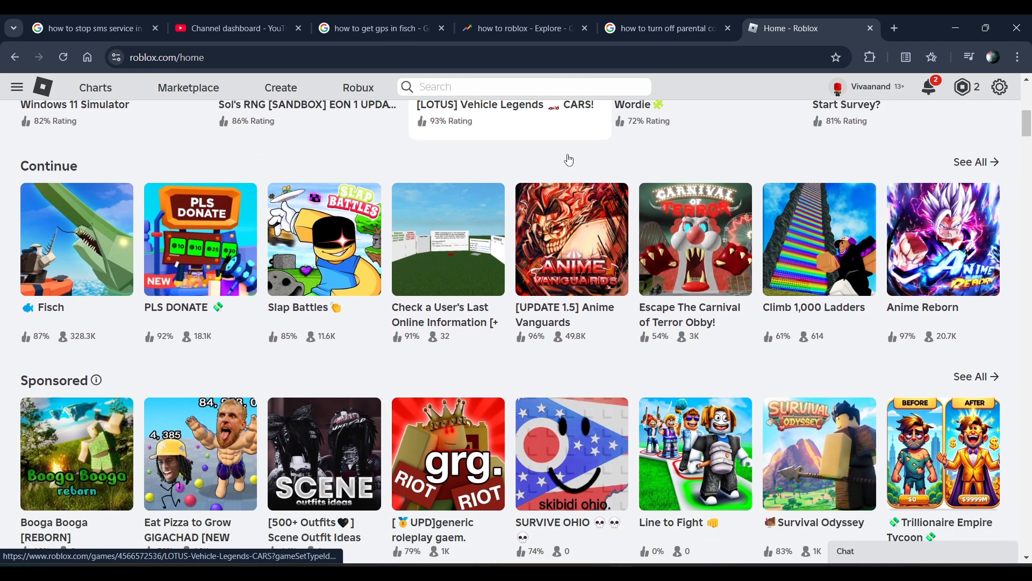
{"action": "scroll", "scroll_direction": "down", "scroll_amount": 3}
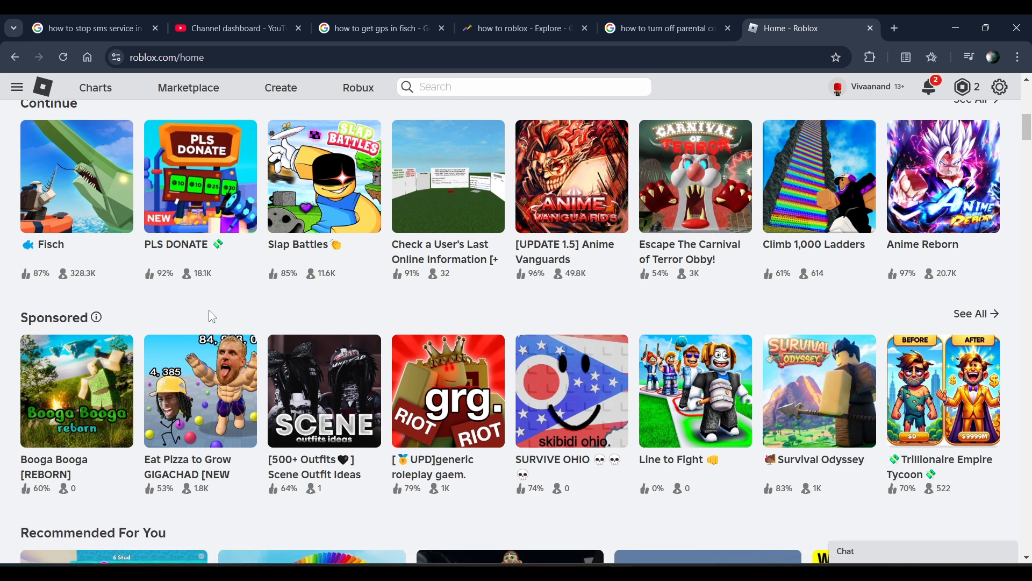
{"action": "mouse_move", "coordinate": [823, 239]}
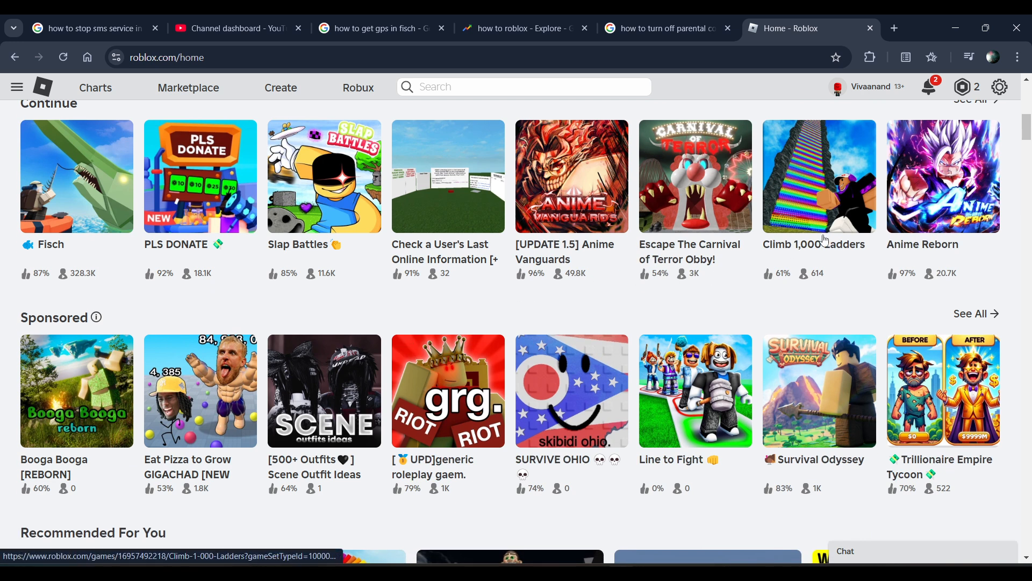